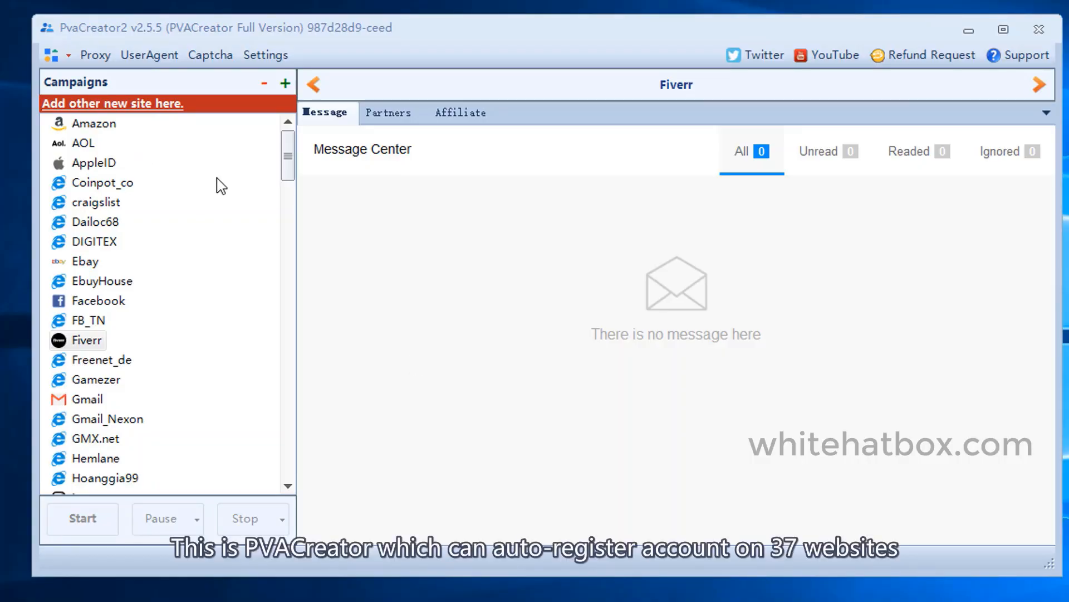
Name the campaign fiverr with an account count of 5 and advance to the user table
{"action": "scroll", "scroll_direction": "down", "scroll_amount": 3}
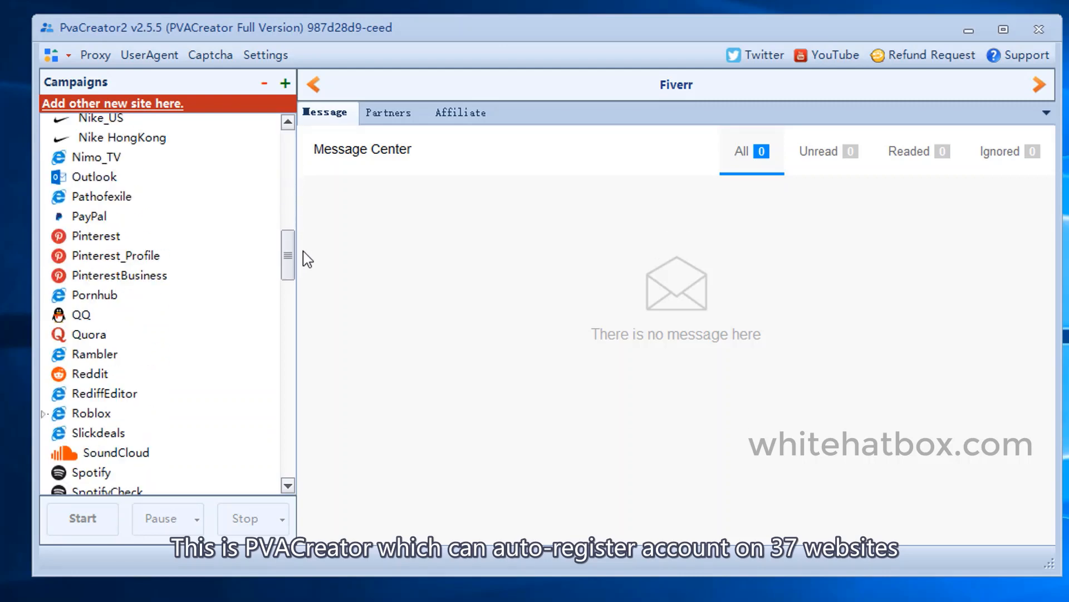
{"action": "scroll", "scroll_direction": "down", "scroll_amount": 3}
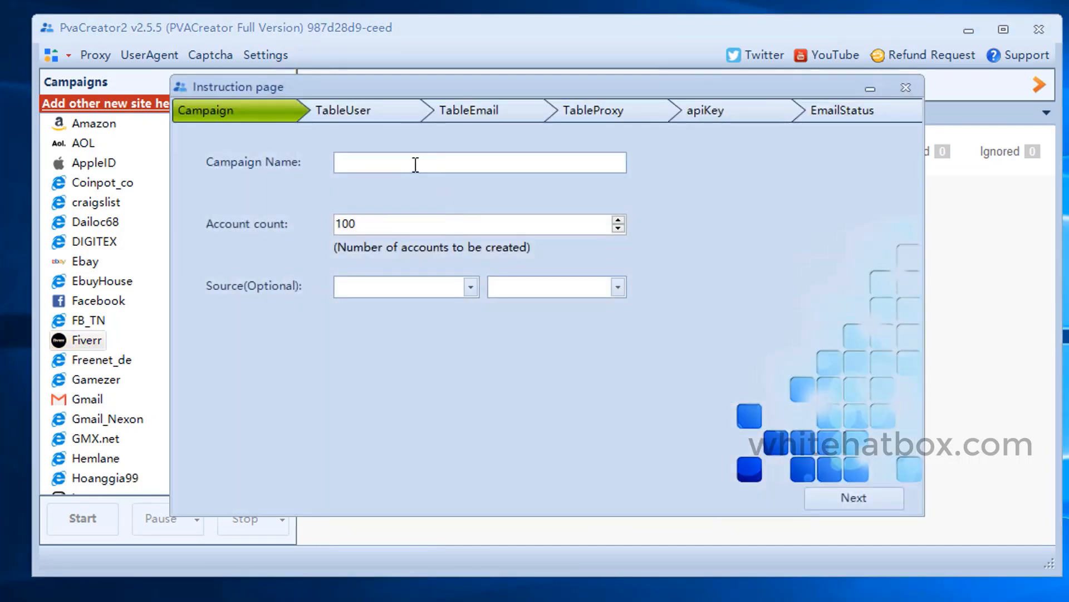
{"action": "type", "text": "fiverr"}
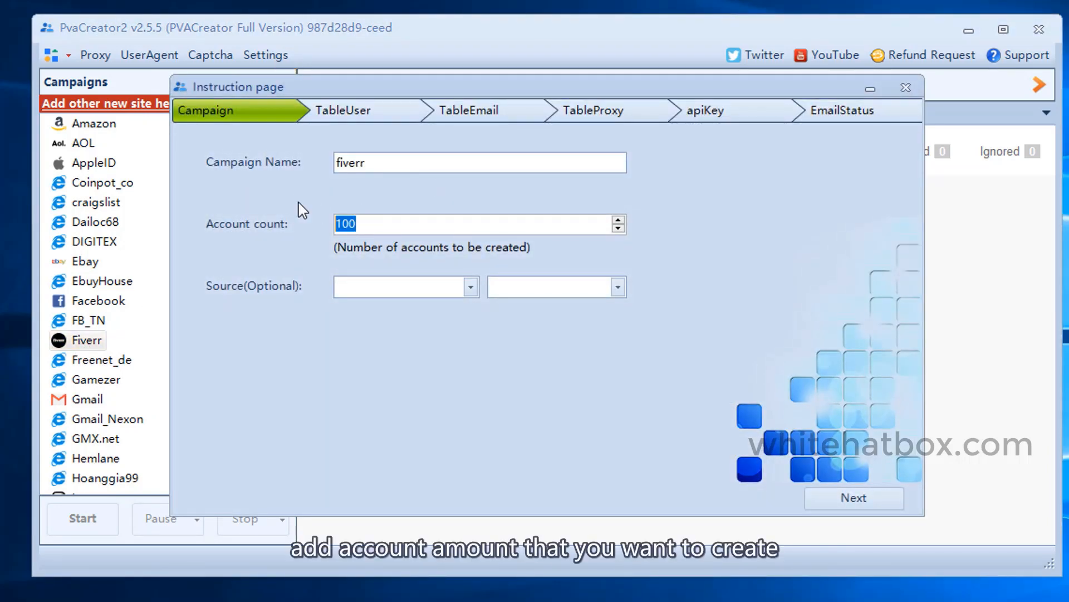
{"action": "type", "text": "5"}
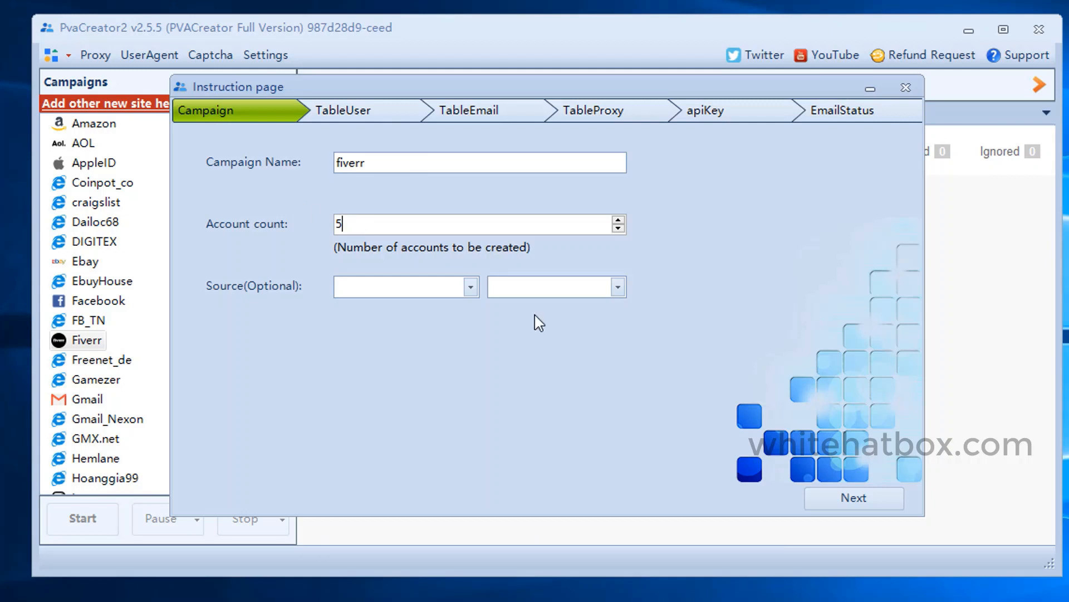
{"action": "left_click", "coordinate": [853, 497]}
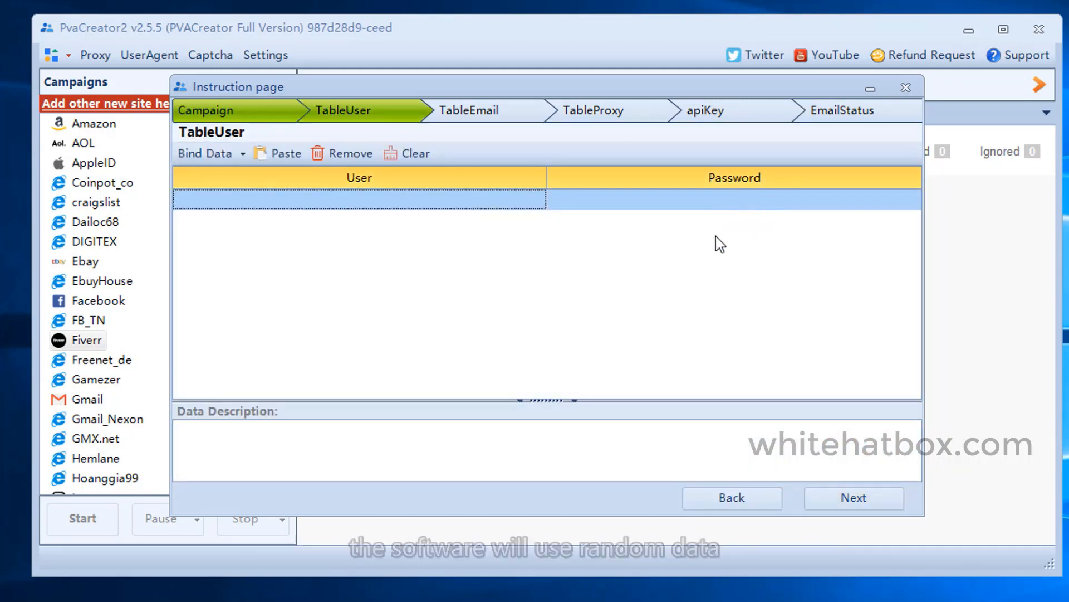
Skip the user table, import five Outlook accounts from email.xlsx into the email table, and advance to proxies
{"action": "left_click", "coordinate": [853, 497]}
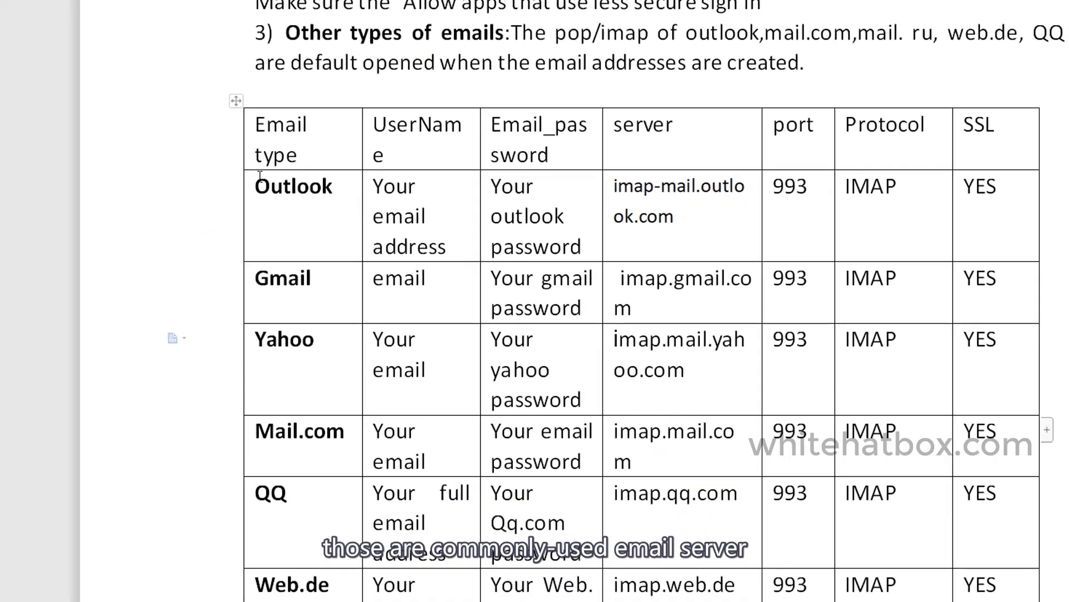
{"action": "scroll", "scroll_direction": "down", "scroll_amount": 3}
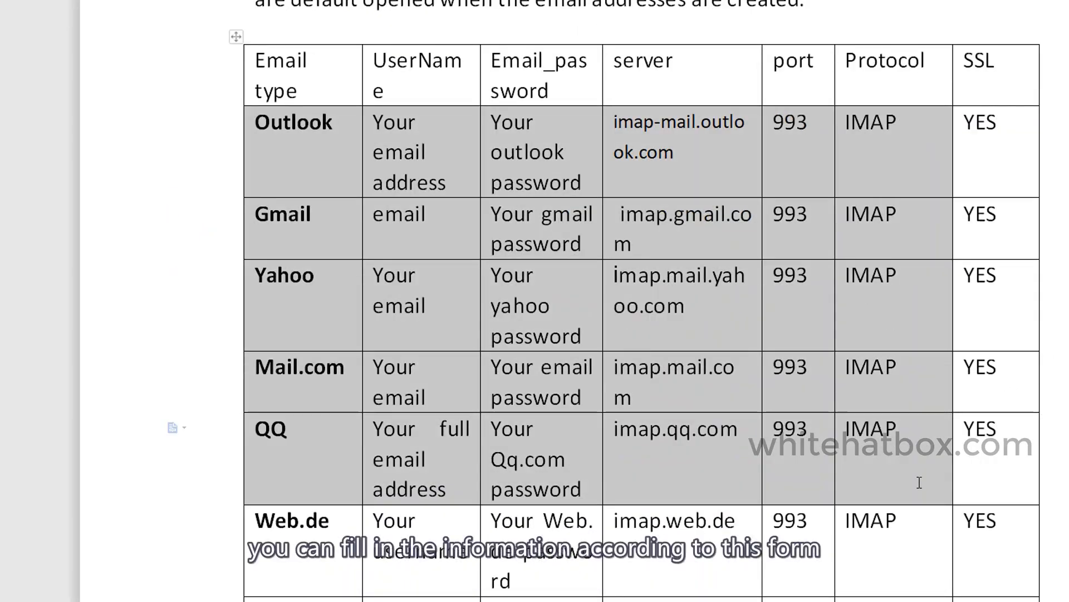
{"action": "scroll", "scroll_direction": "down", "scroll_amount": 3}
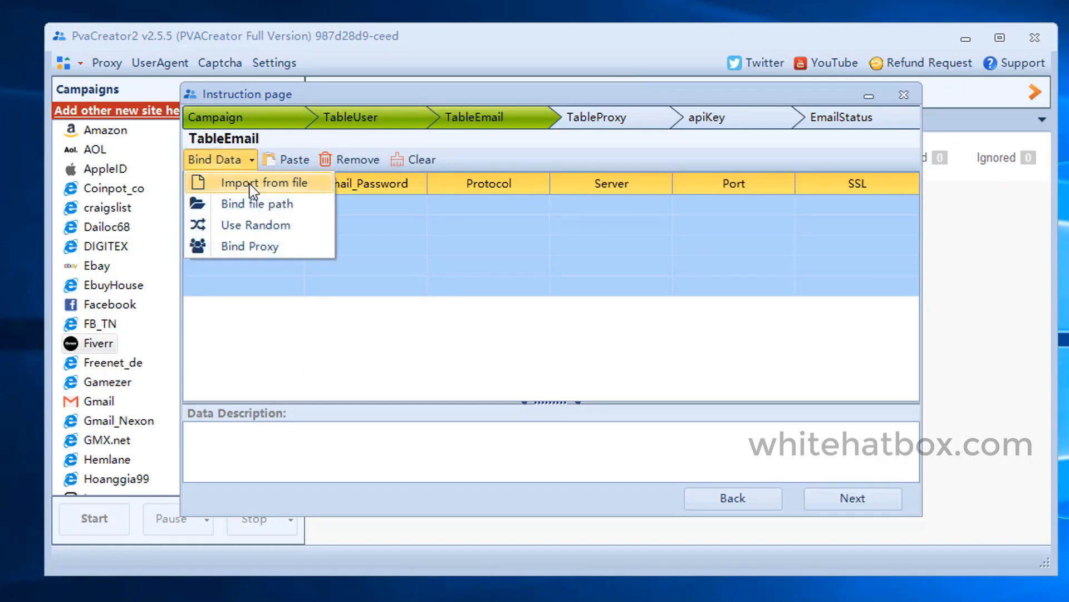
{"action": "left_click", "coordinate": [257, 182]}
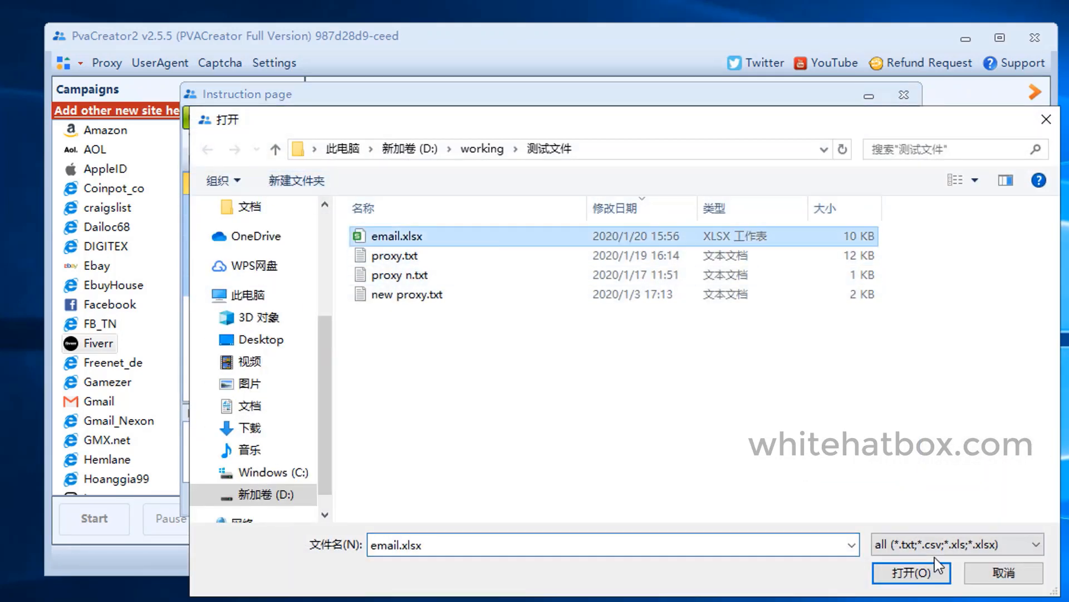
{"action": "left_click", "coordinate": [910, 572]}
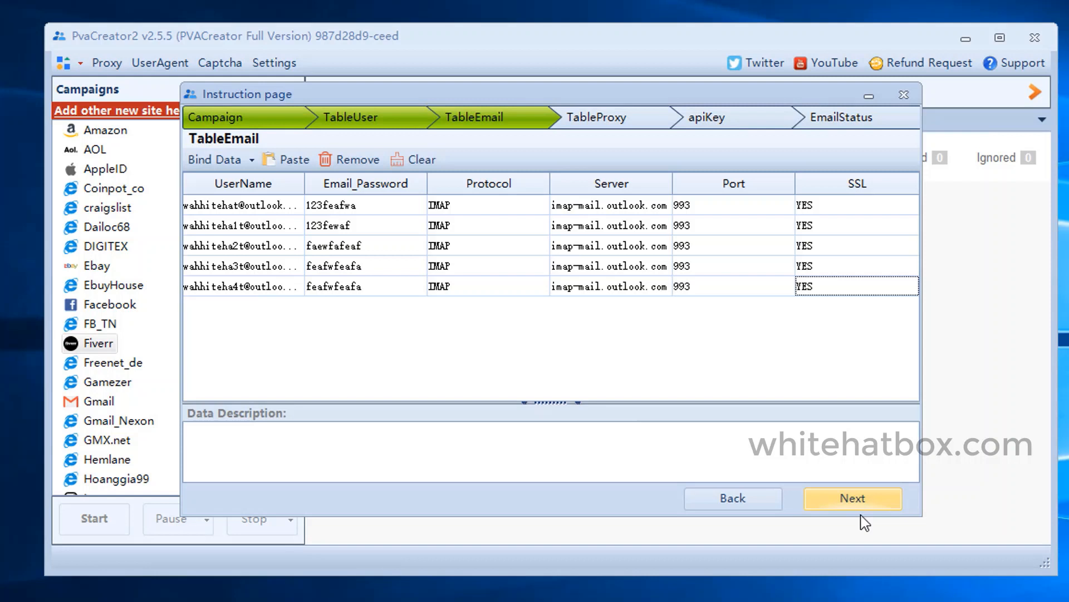
{"action": "left_click", "coordinate": [852, 498]}
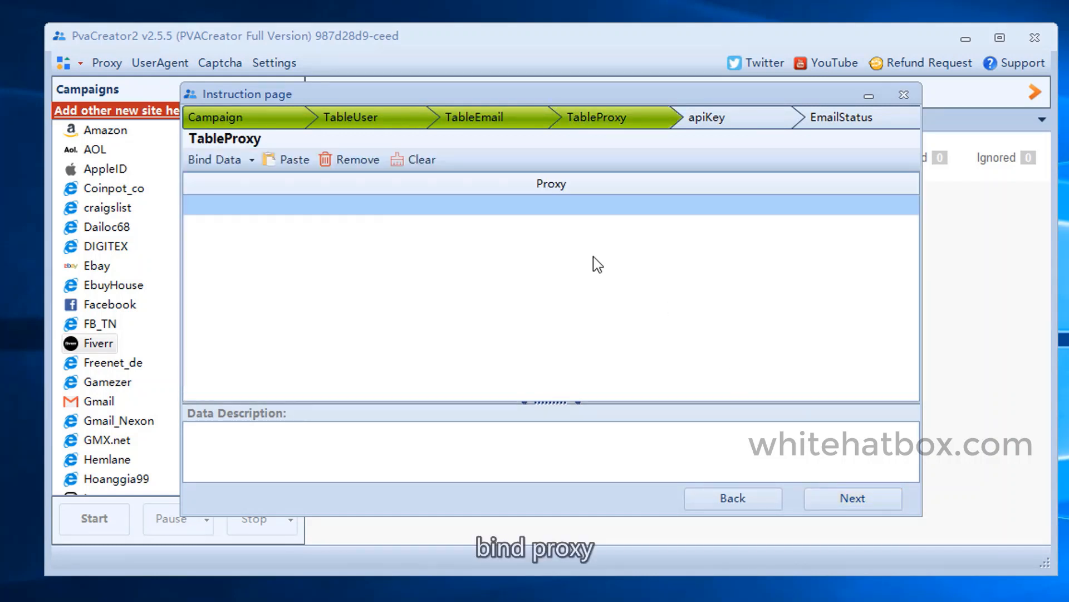
Import the proxy list from proxy.txt via Bind Data, check a port entry, and advance to the API key
{"action": "left_click", "coordinate": [214, 159]}
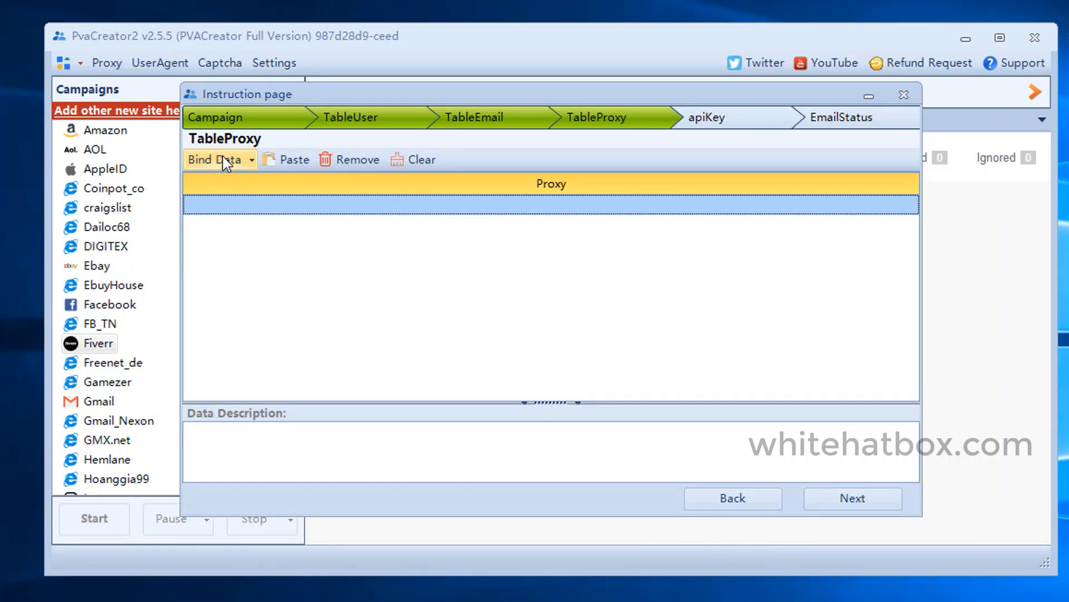
{"action": "left_click", "coordinate": [212, 159]}
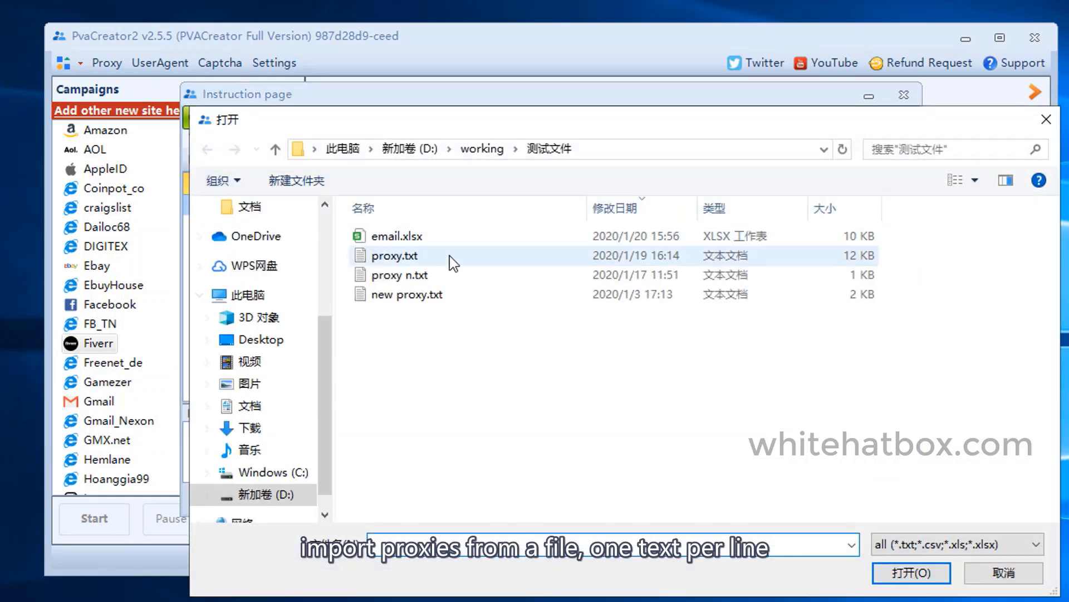
{"action": "left_click", "coordinate": [409, 294]}
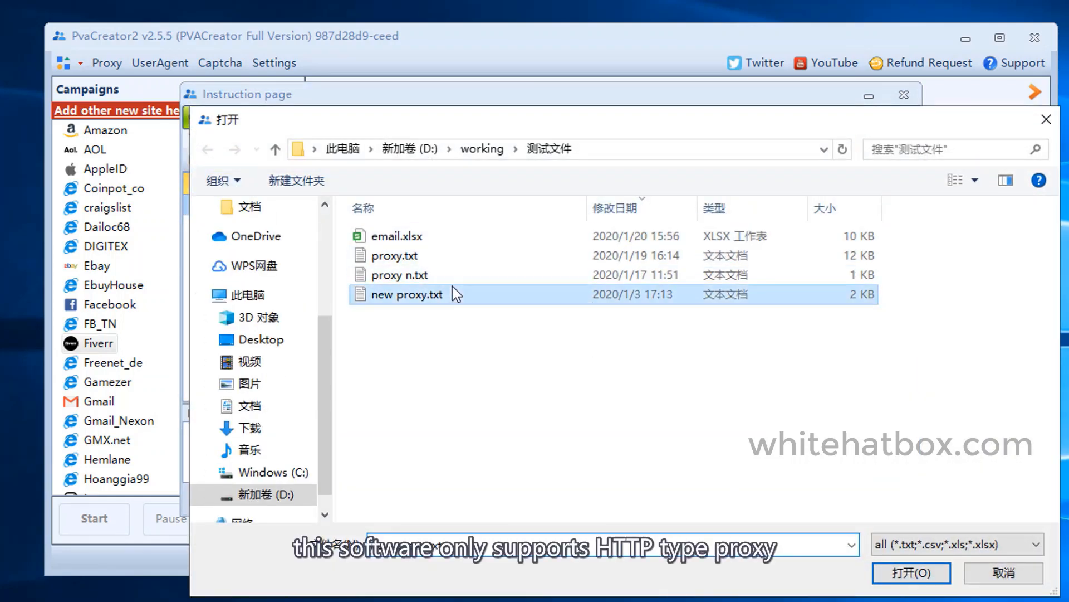
{"action": "left_click", "coordinate": [911, 573]}
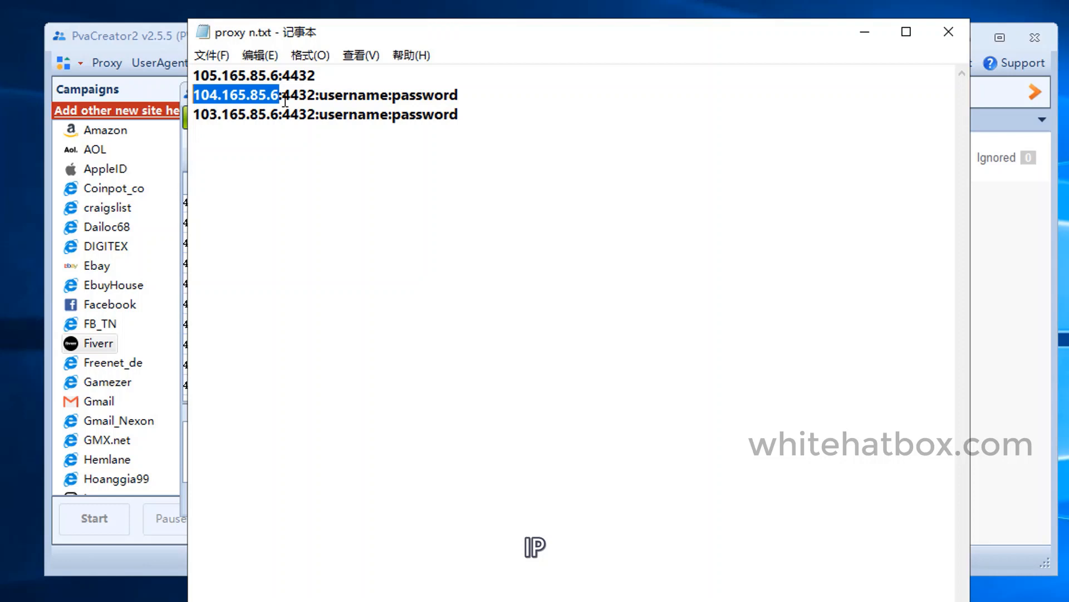
{"action": "left_click", "coordinate": [289, 95]}
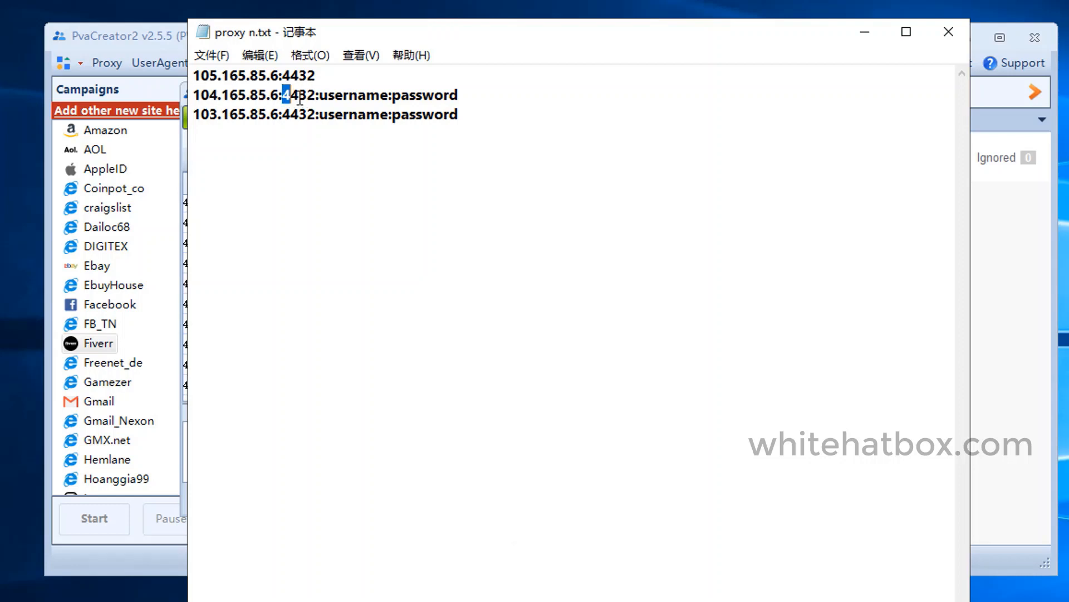
{"action": "left_click_drag", "start_coordinate": [319, 94], "coordinate": [458, 95]}
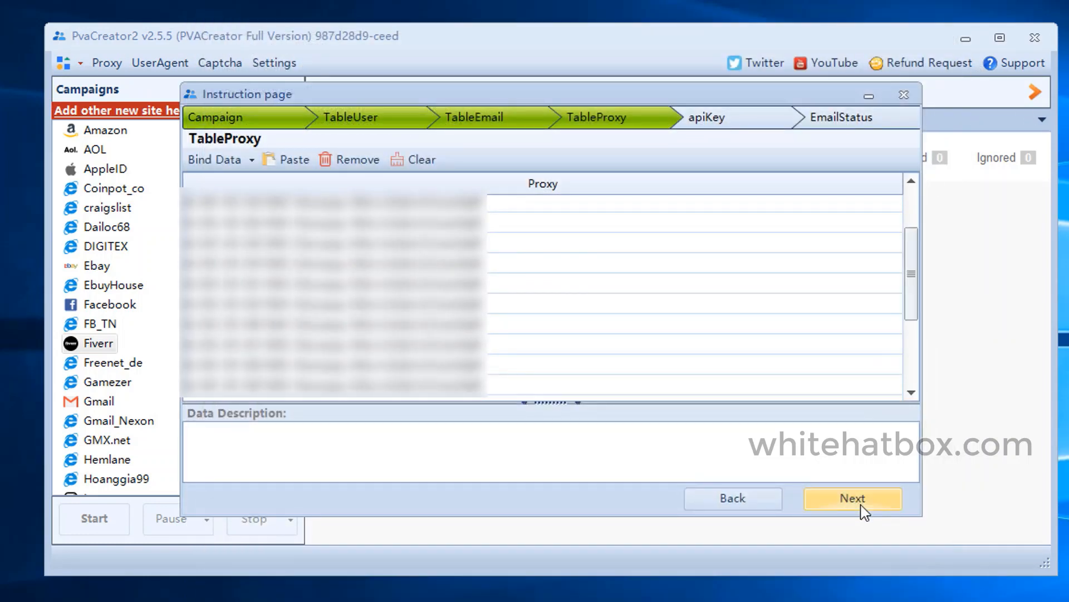
{"action": "left_click", "coordinate": [852, 498]}
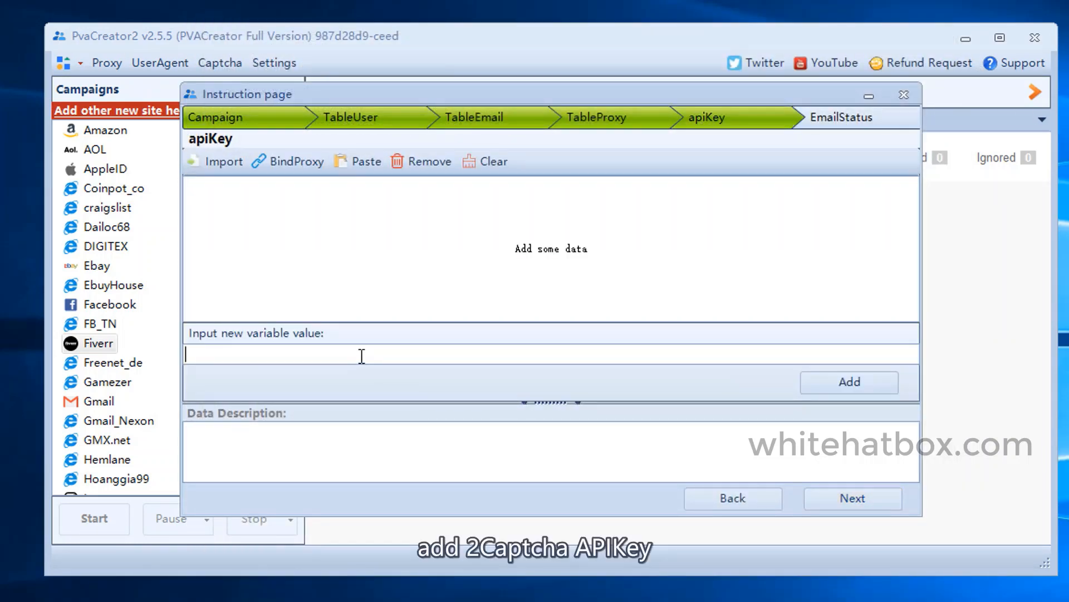
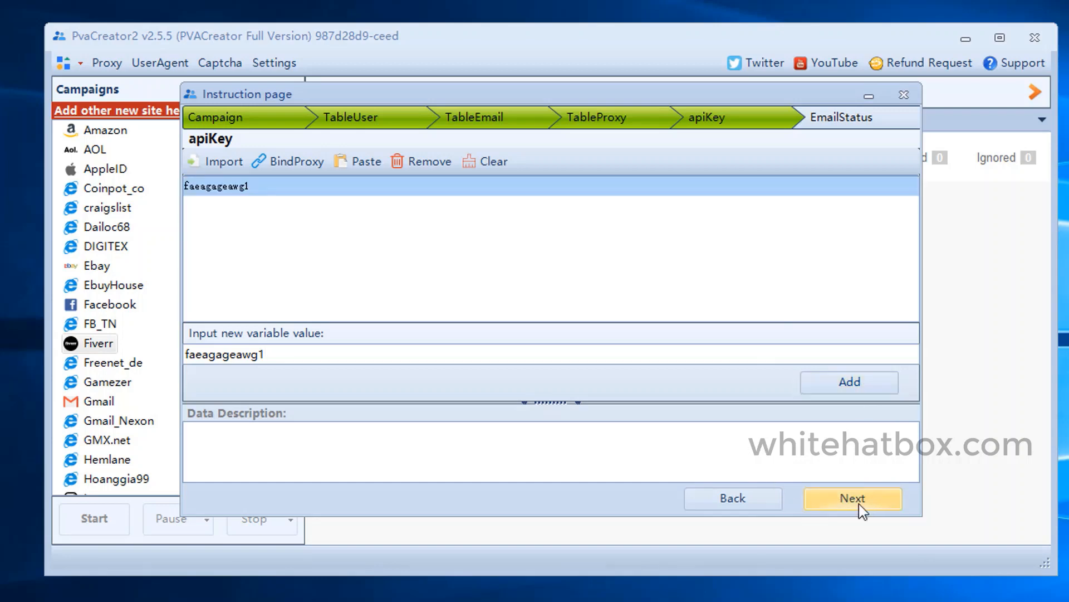
Enter the API key, pass the email status step and finish creating the fiverr campaign
{"action": "left_click", "coordinate": [851, 498]}
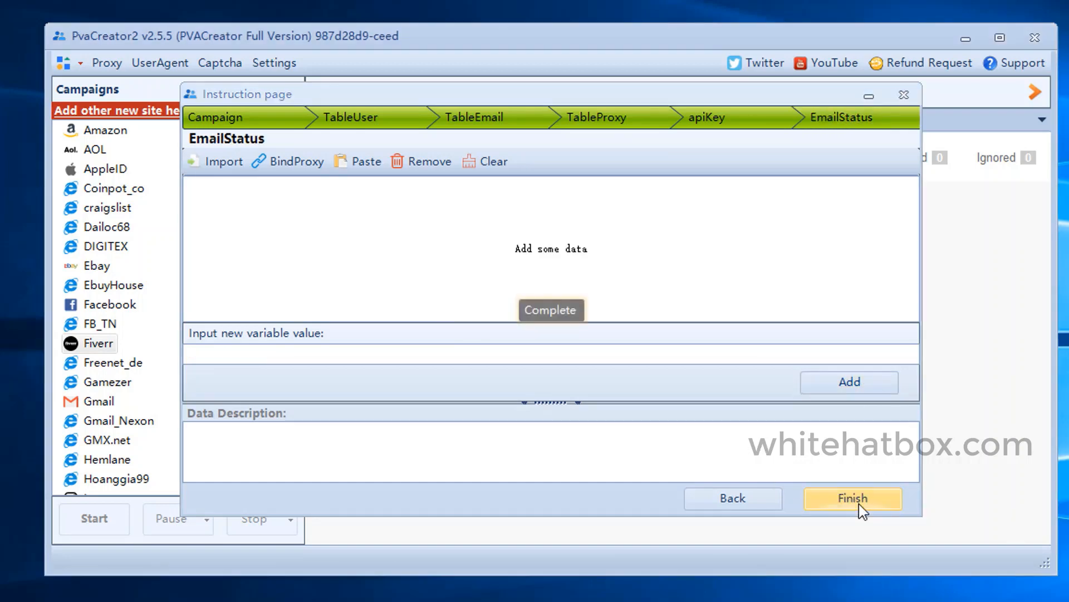
{"action": "left_click", "coordinate": [853, 498]}
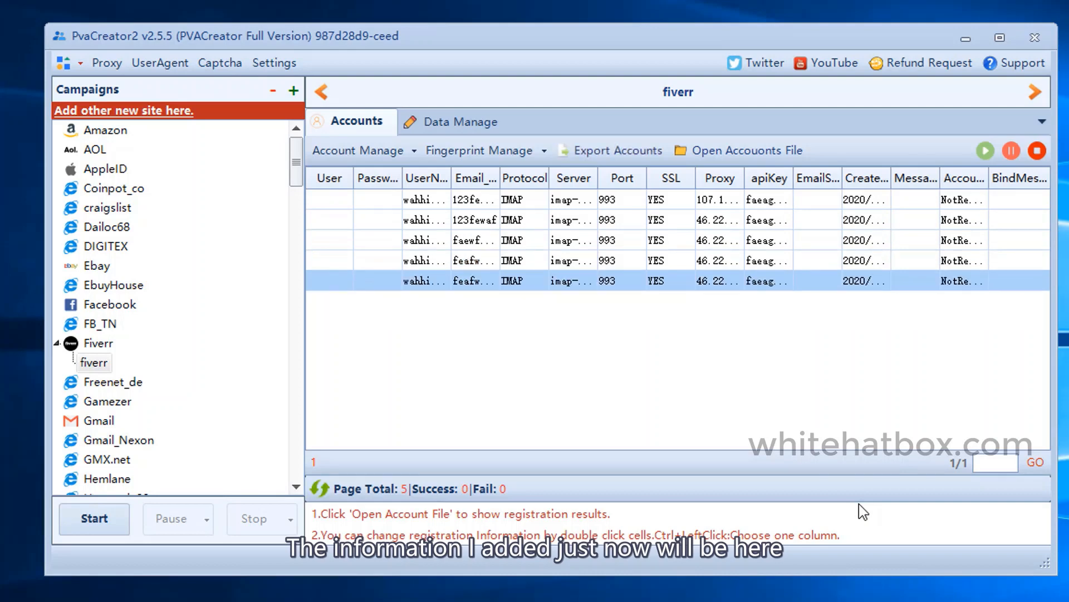
{"action": "mouse_move", "coordinate": [481, 150]}
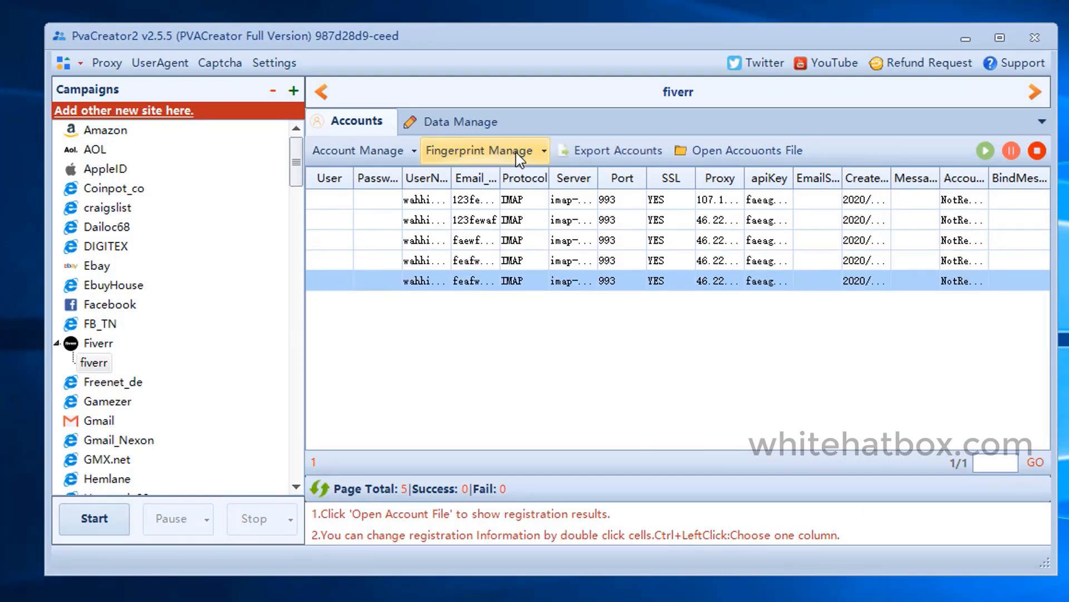
Confirm the Hide Device Fingerprint options so all five accounts bind successfully
{"action": "left_click", "coordinate": [483, 150]}
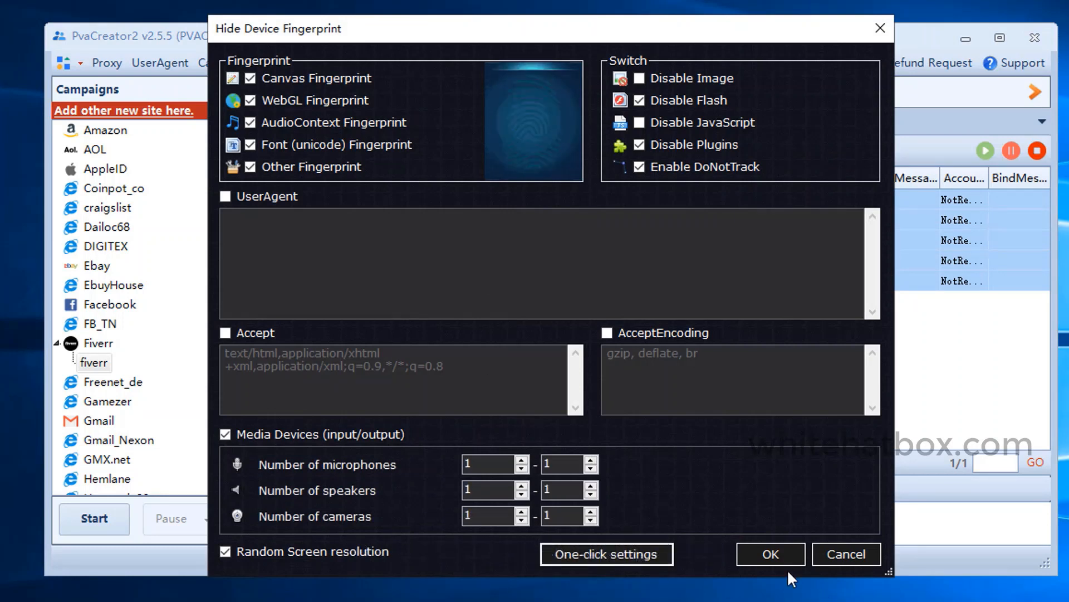
{"action": "left_click", "coordinate": [770, 554]}
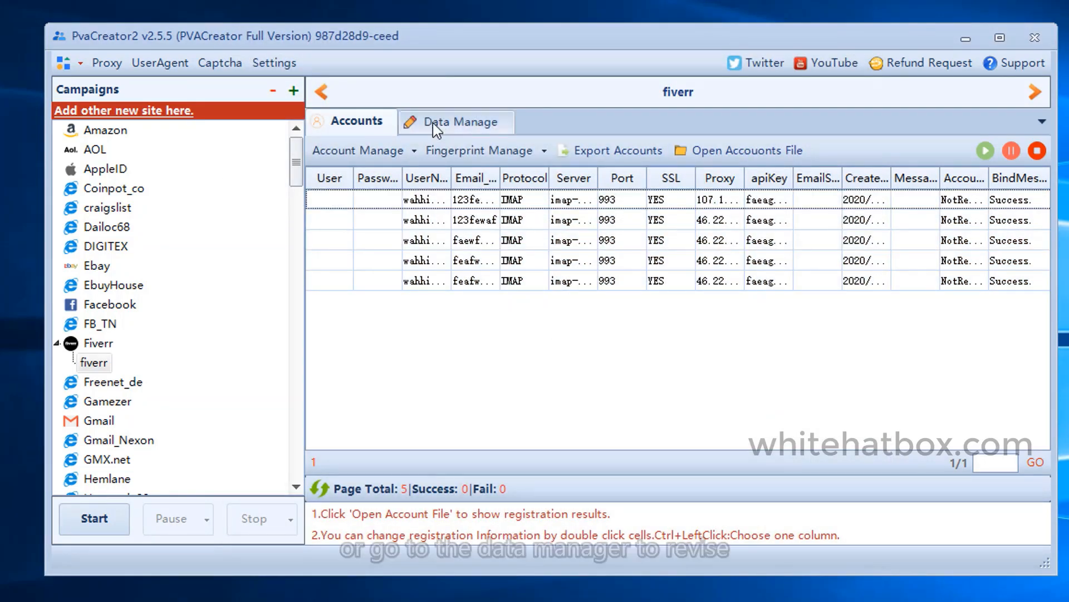
Clear TableProxy in Data Manage, recreate all accounts without proxies, and return to Accounts
{"action": "left_click", "coordinate": [456, 122]}
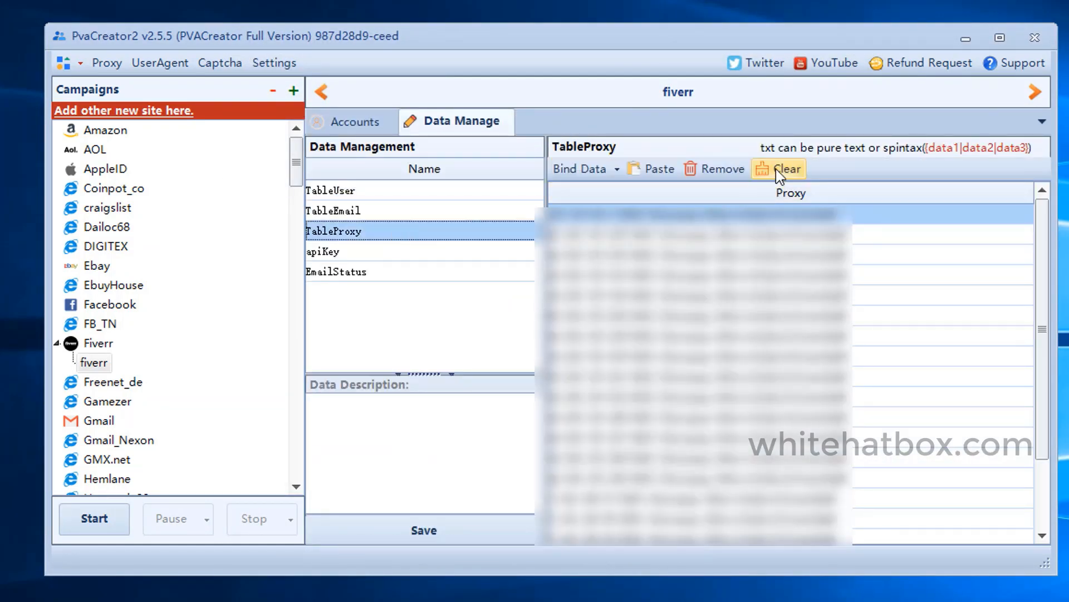
{"action": "left_click", "coordinate": [778, 168]}
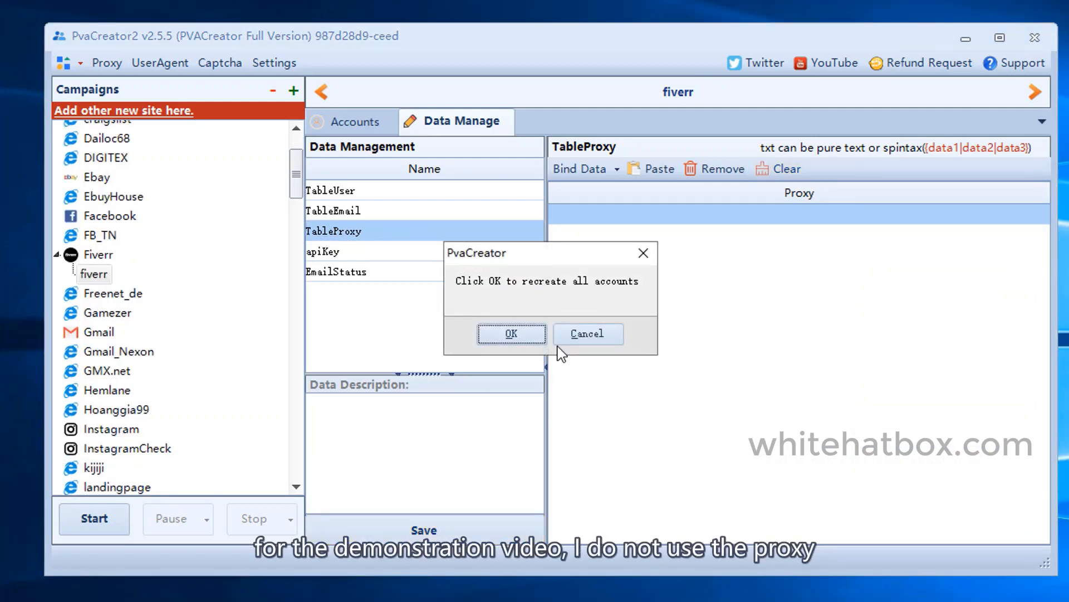
{"action": "left_click", "coordinate": [512, 333]}
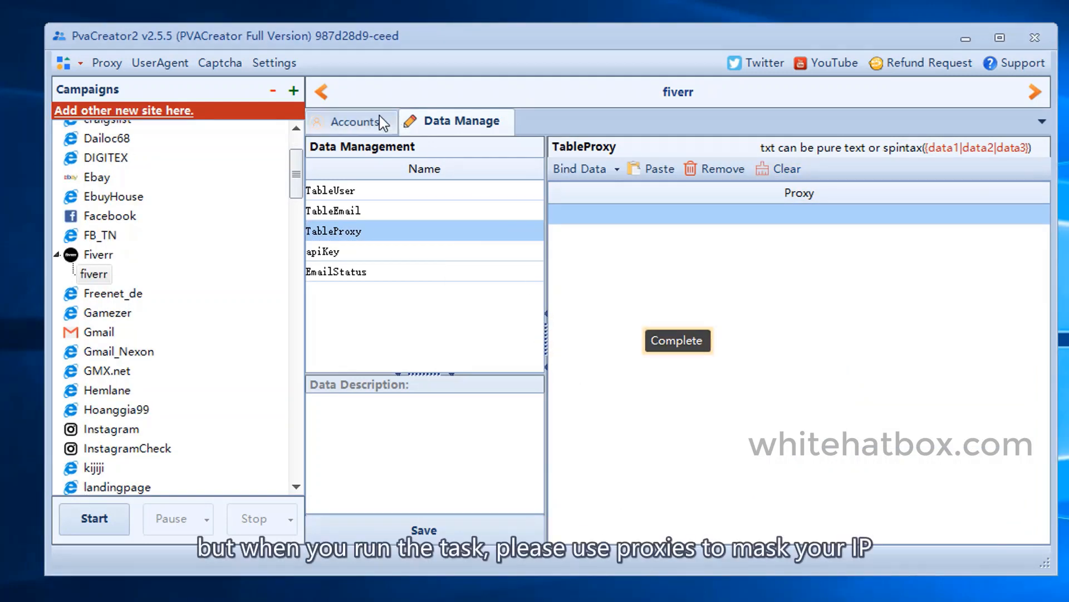
{"action": "left_click", "coordinate": [351, 121]}
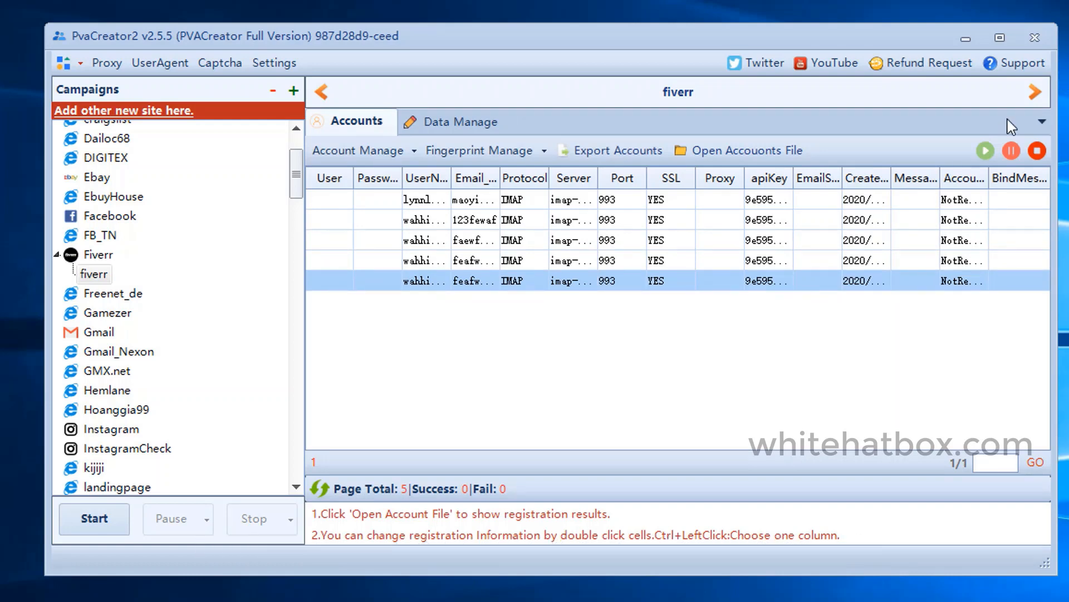
Start the campaign with Run times 1 and Interval Time 0 seconds, opening Fiverr's Join page
{"action": "left_click", "coordinate": [985, 151]}
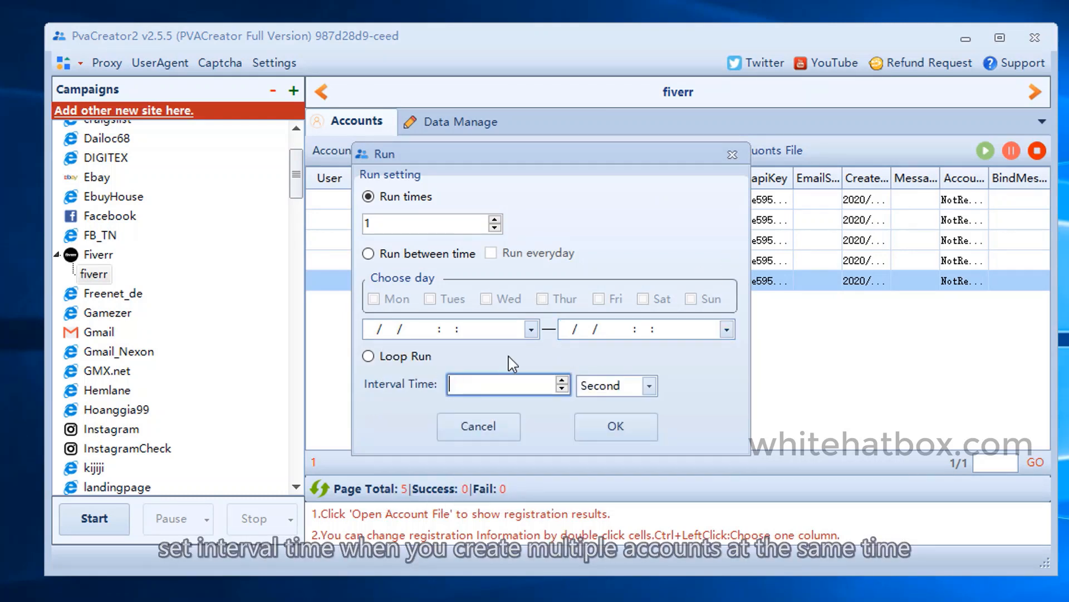
{"action": "type", "text": "0"}
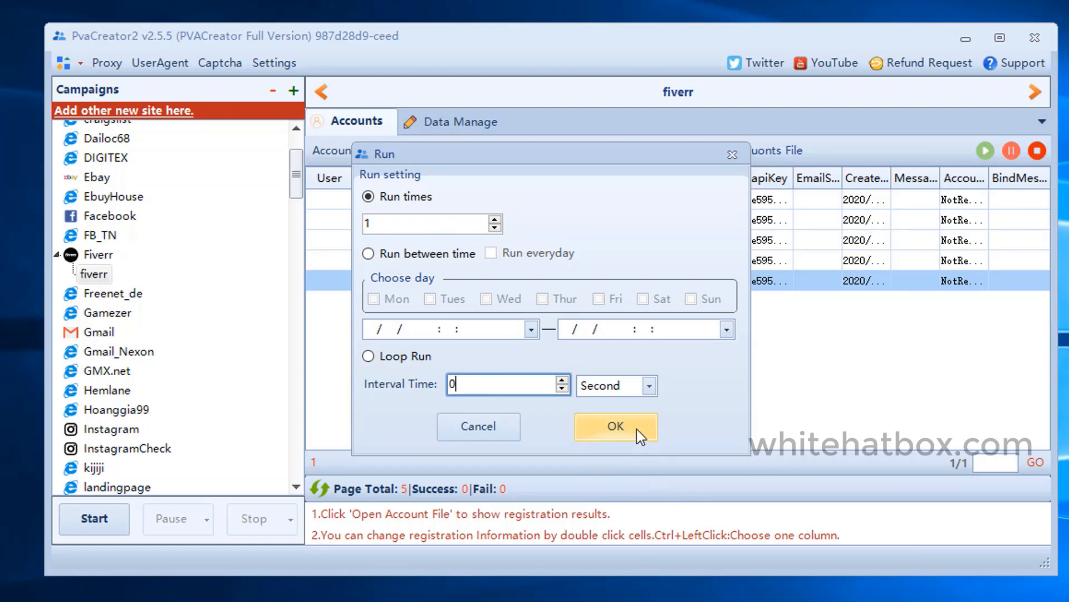
{"action": "left_click", "coordinate": [614, 426]}
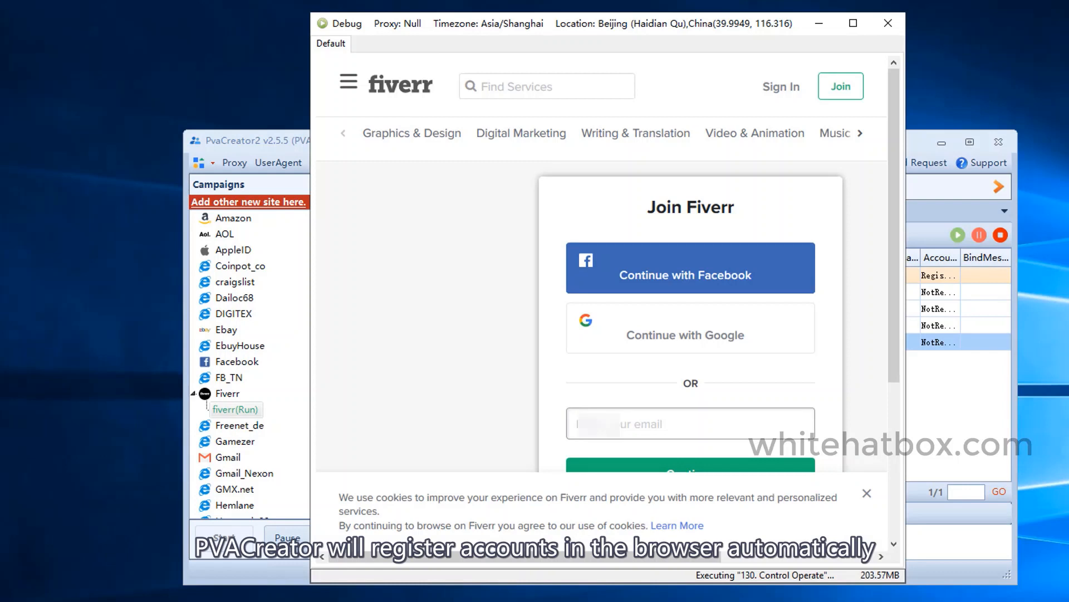
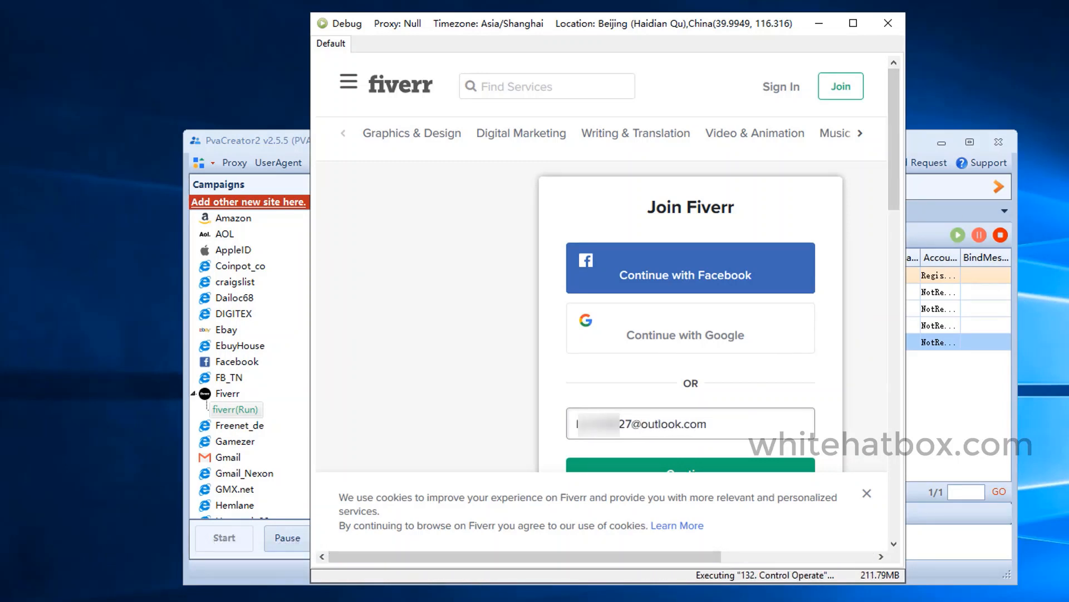
Let the debug browser enter the email, username dE1feGl2 and password, then submit the Join form
{"action": "type", "text": "dE1feGl2"}
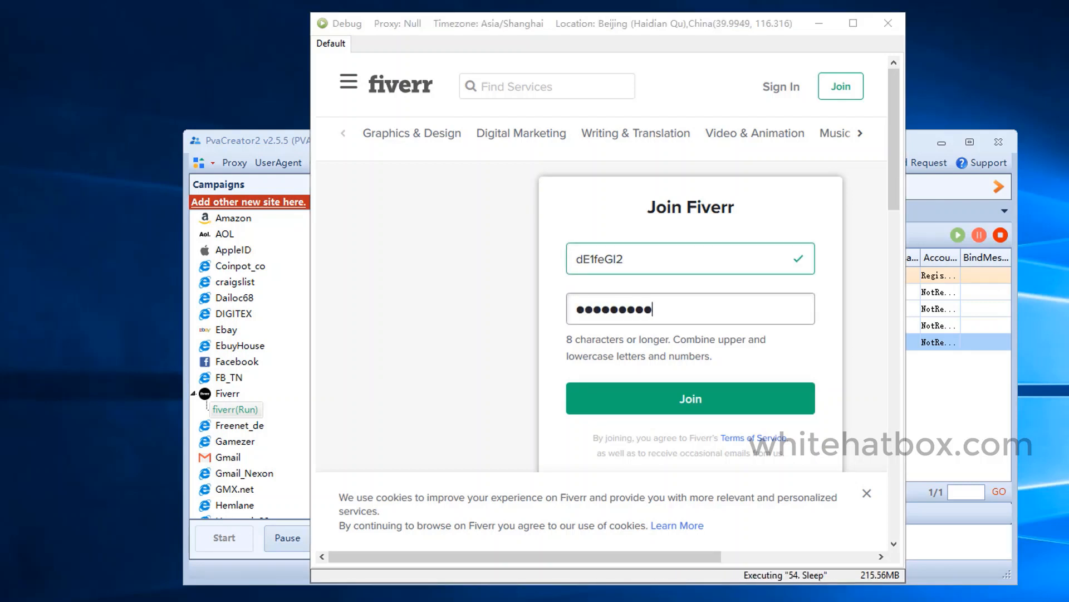
{"action": "left_click", "coordinate": [689, 397]}
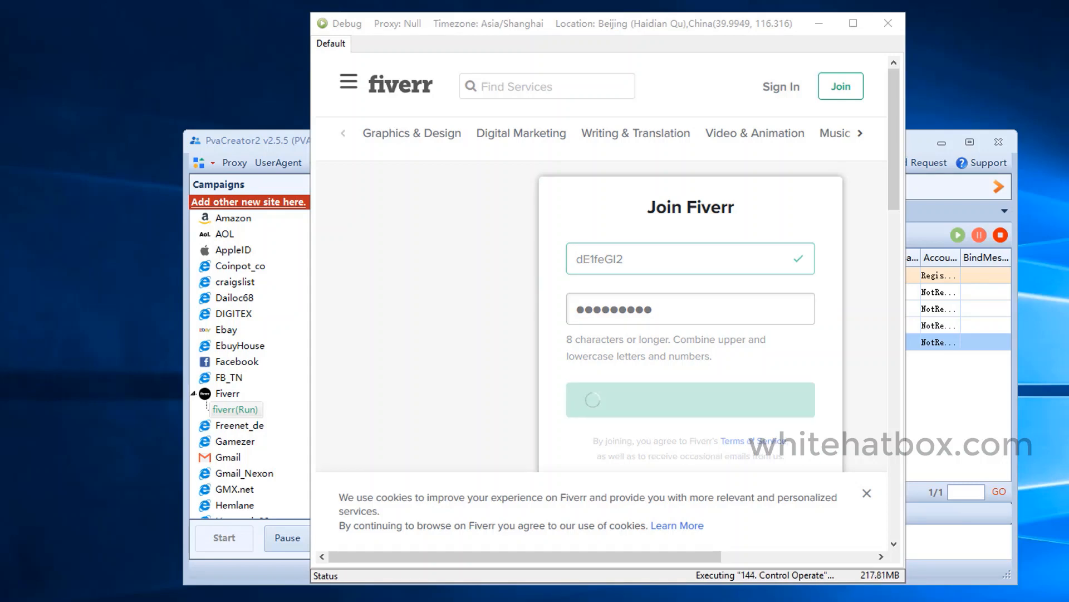